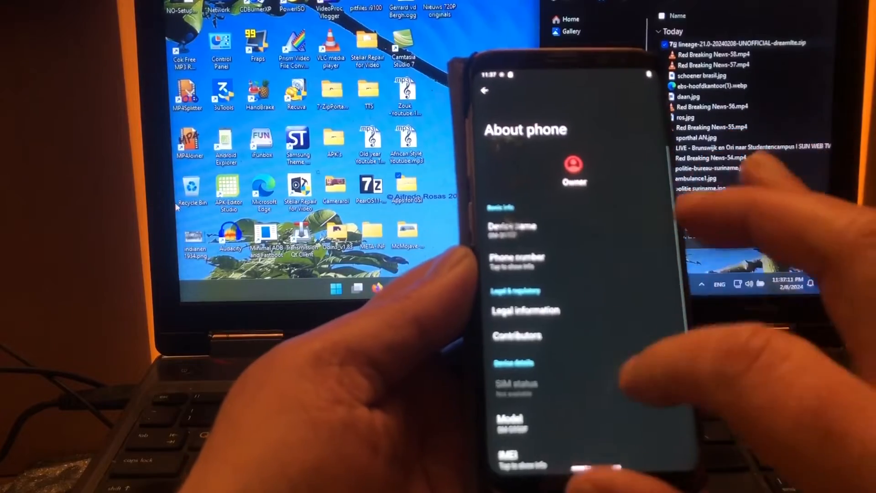
- Swipe up from About phone to the home screen and into the app drawer
{"action": "scroll", "scroll_direction": "down", "scroll_amount": 3}
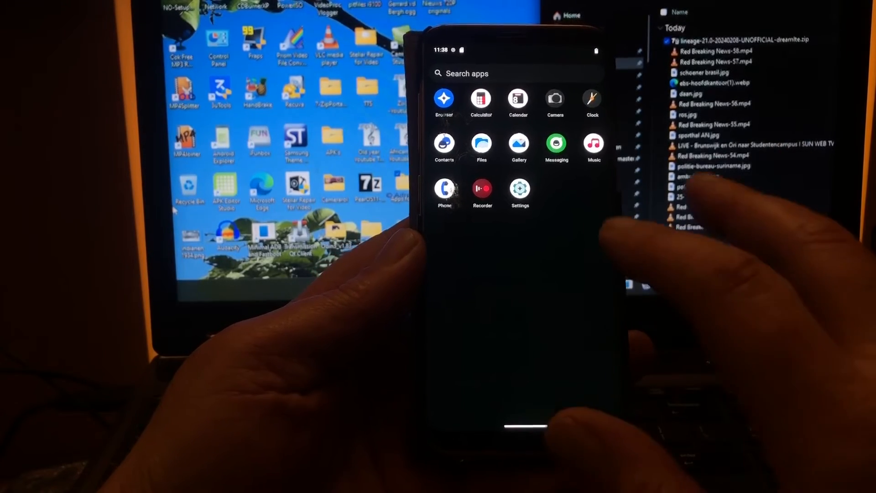
- Launch Camera from the app drawer and tap the red button to record video
{"action": "left_click", "coordinate": [554, 99]}
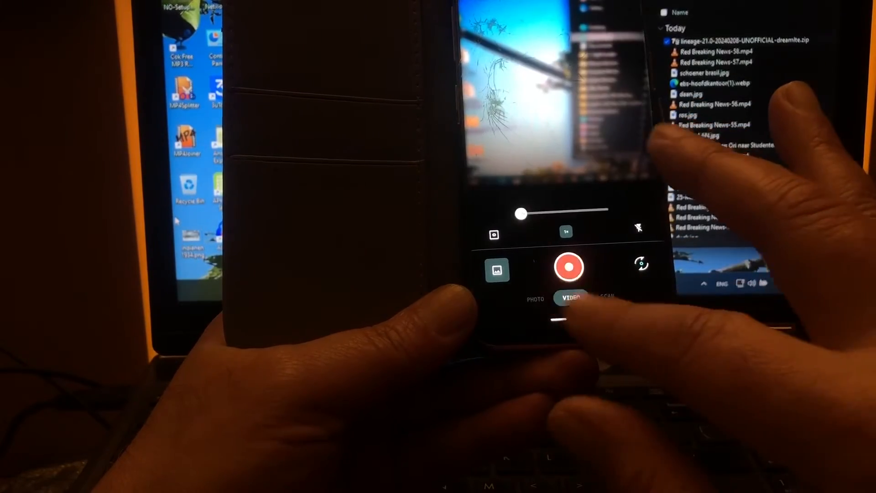
{"action": "left_click", "coordinate": [570, 266]}
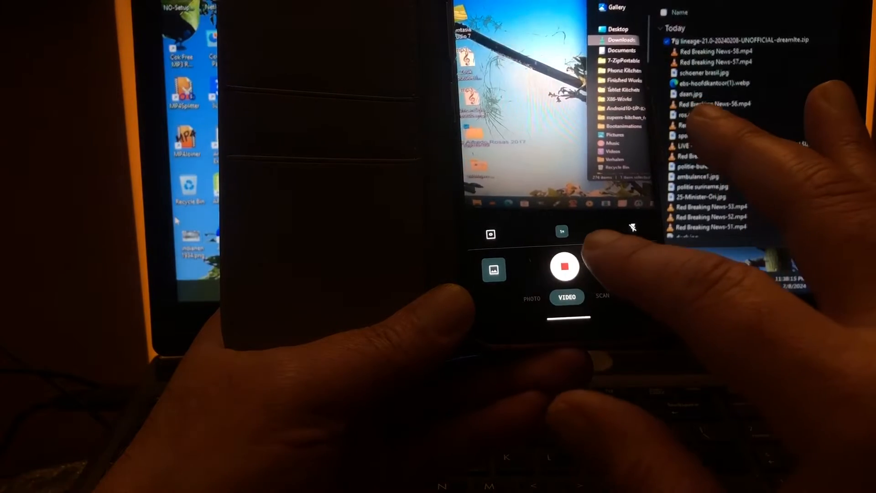